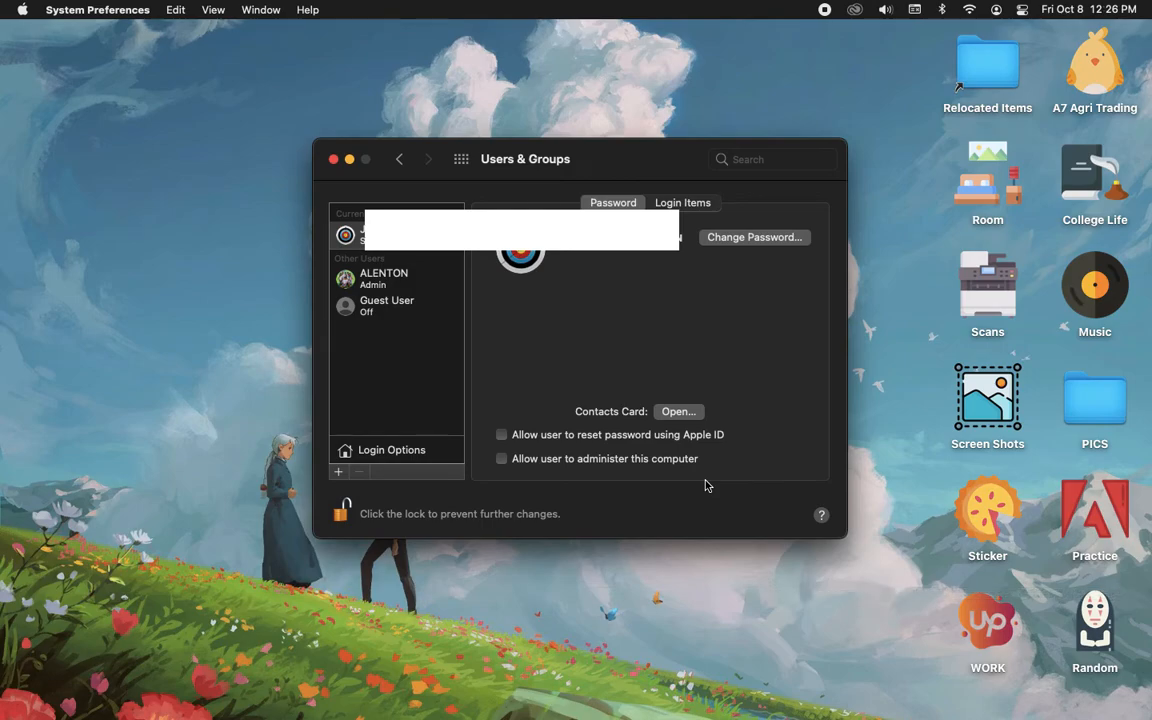
pyautogui.moveTo(56, 30)
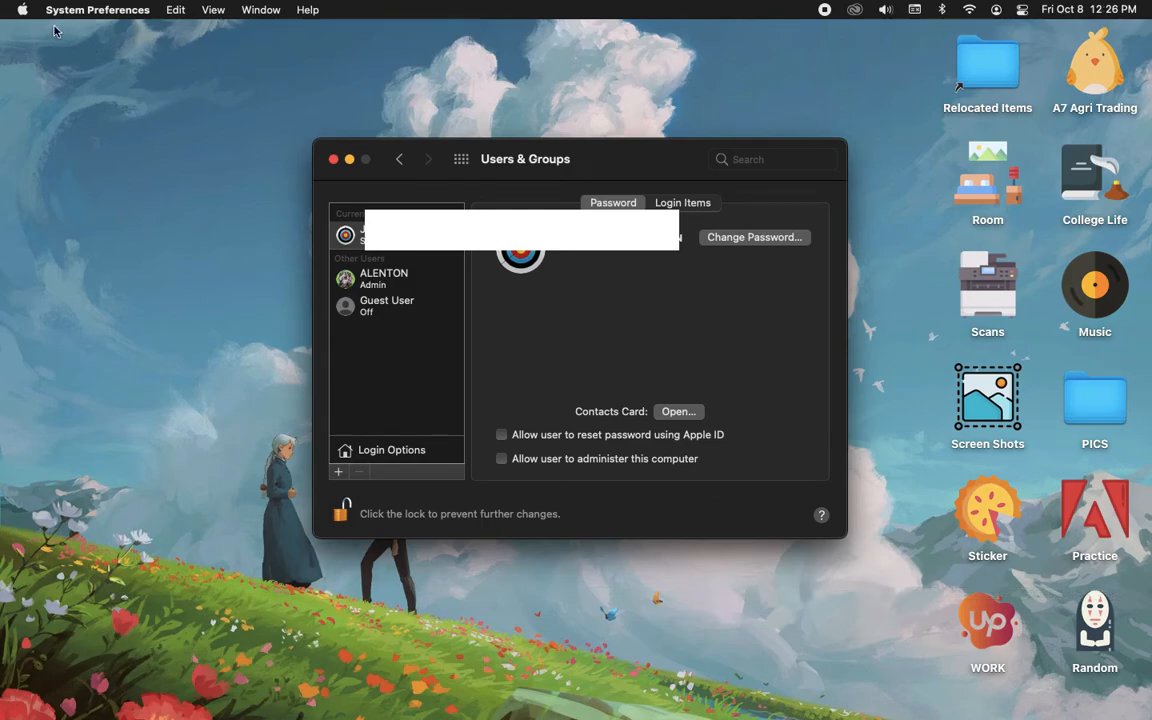
pyautogui.moveTo(478, 168)
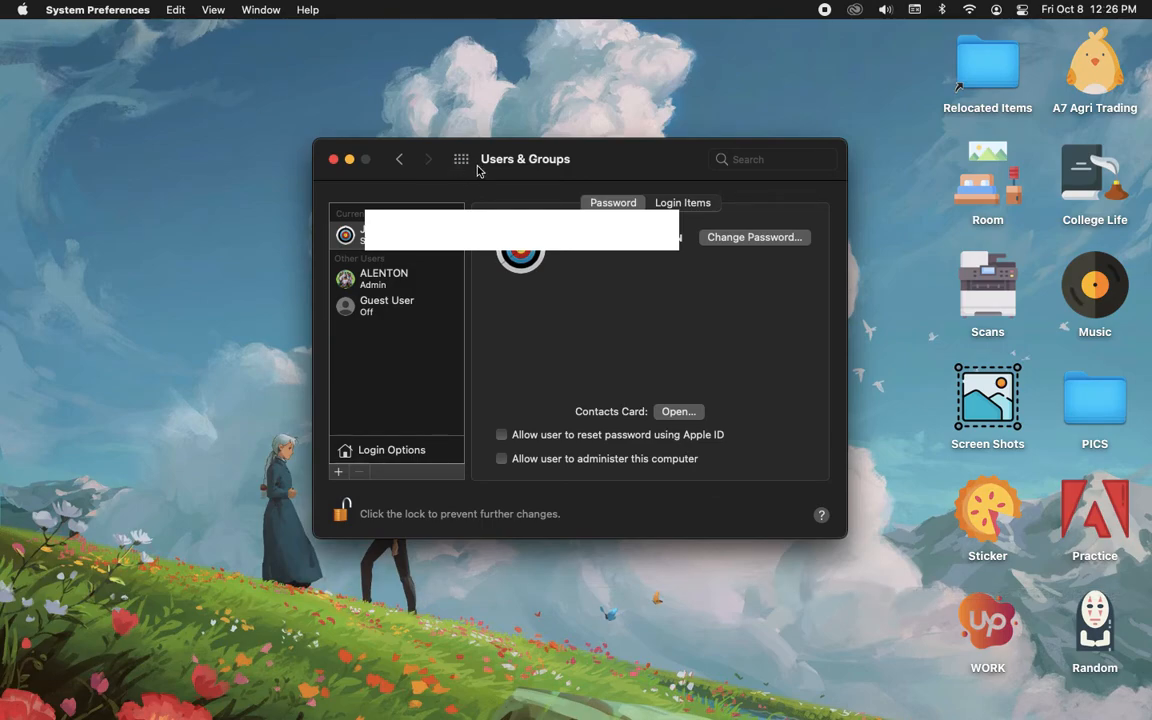
pyautogui.moveTo(550, 176)
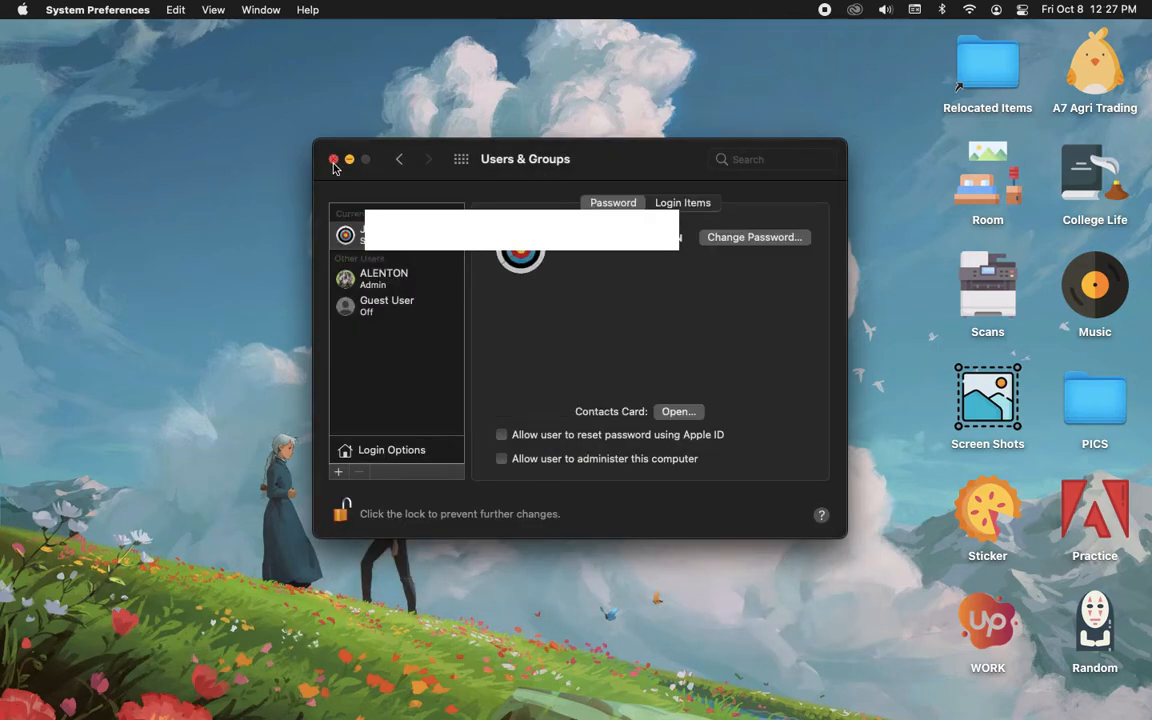
# Close System Preferences and bring up Finder's Go to Folder prompt for /Library/Caches
pyautogui.click(334, 160)
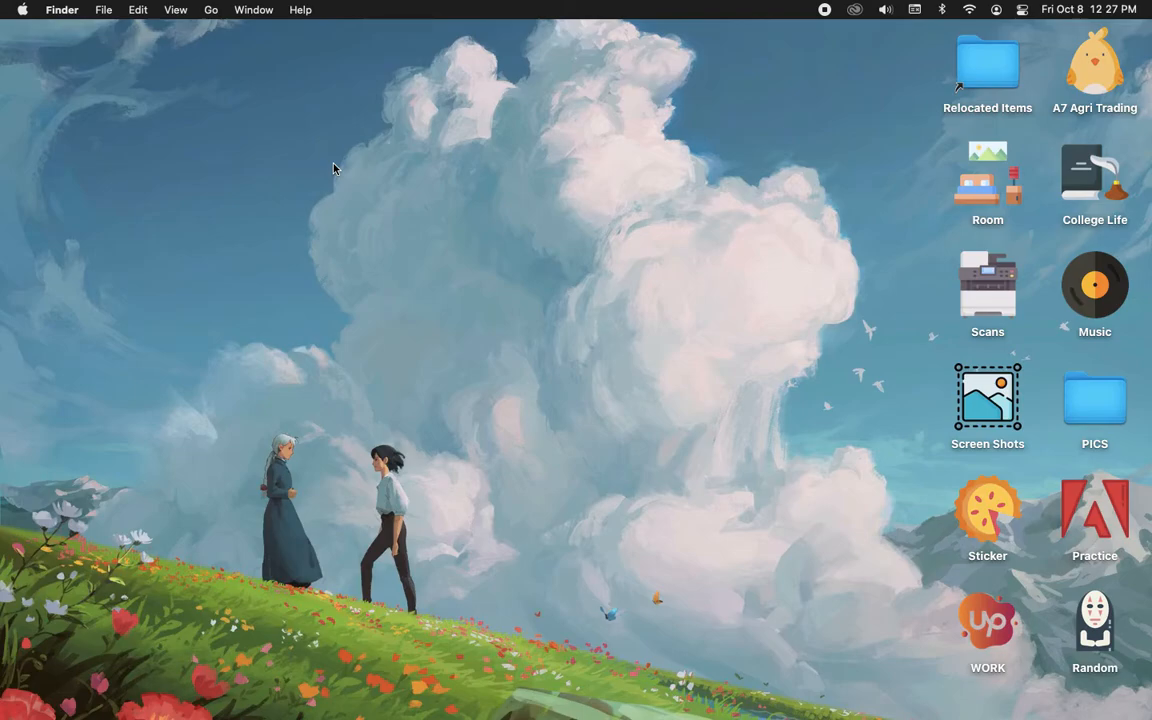
pyautogui.moveTo(50, 36)
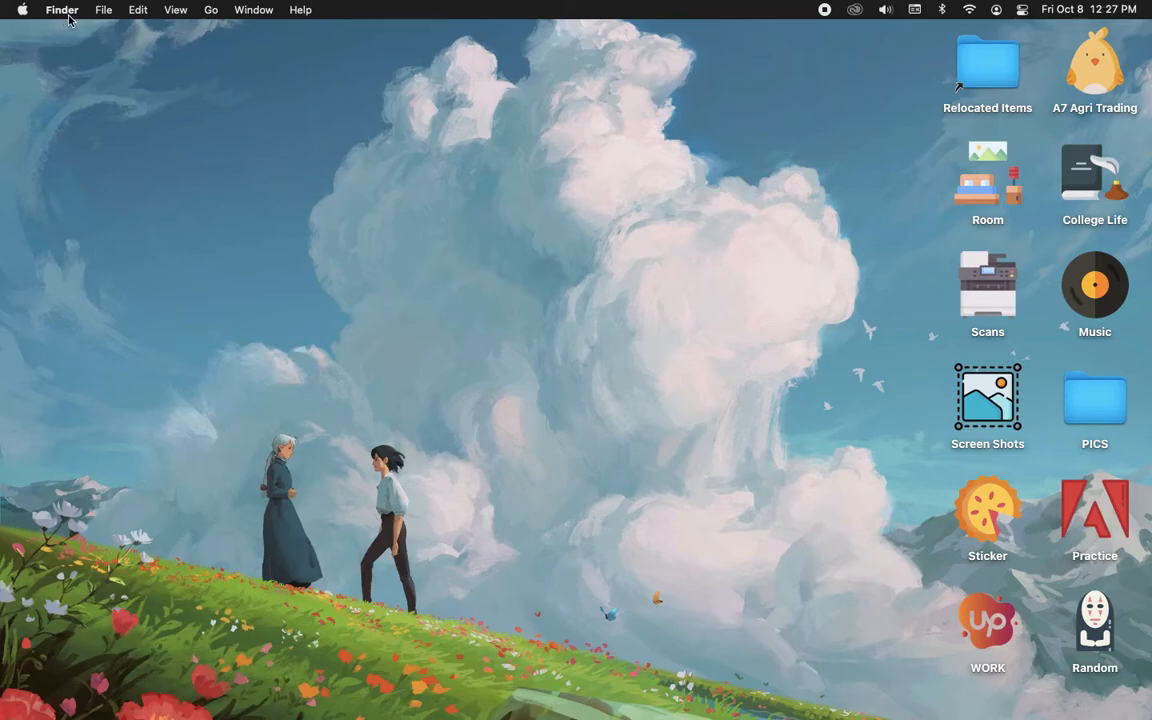
pyautogui.moveTo(212, 8)
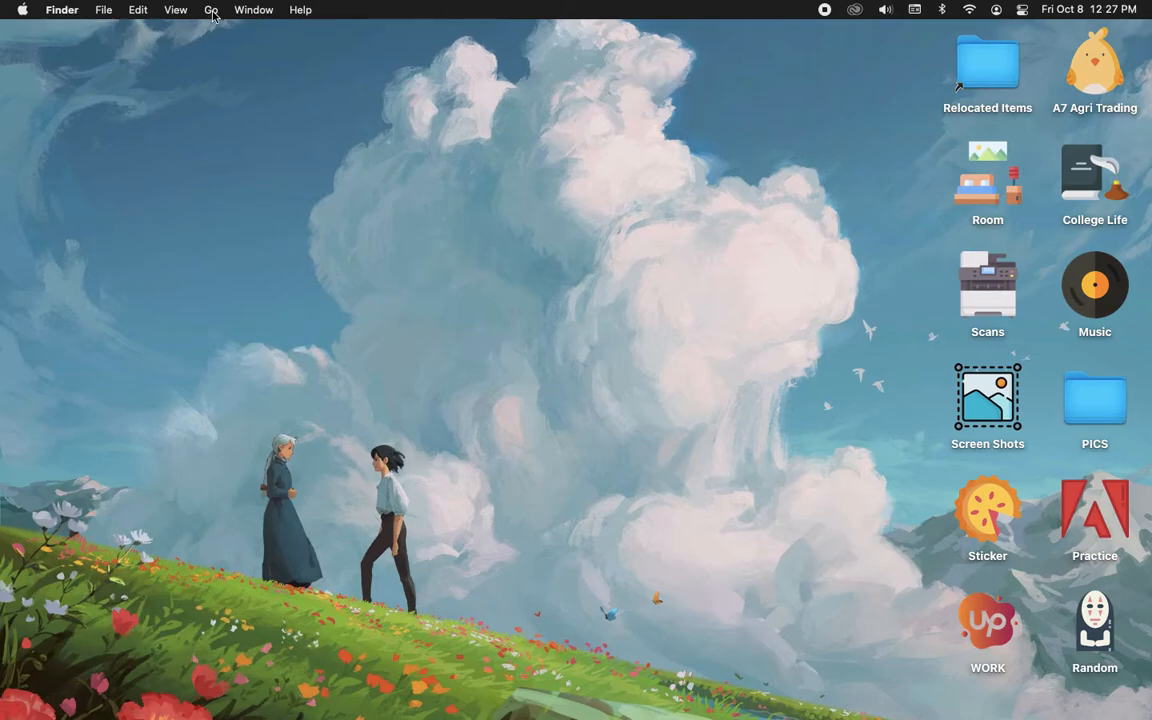
pyautogui.click(212, 8)
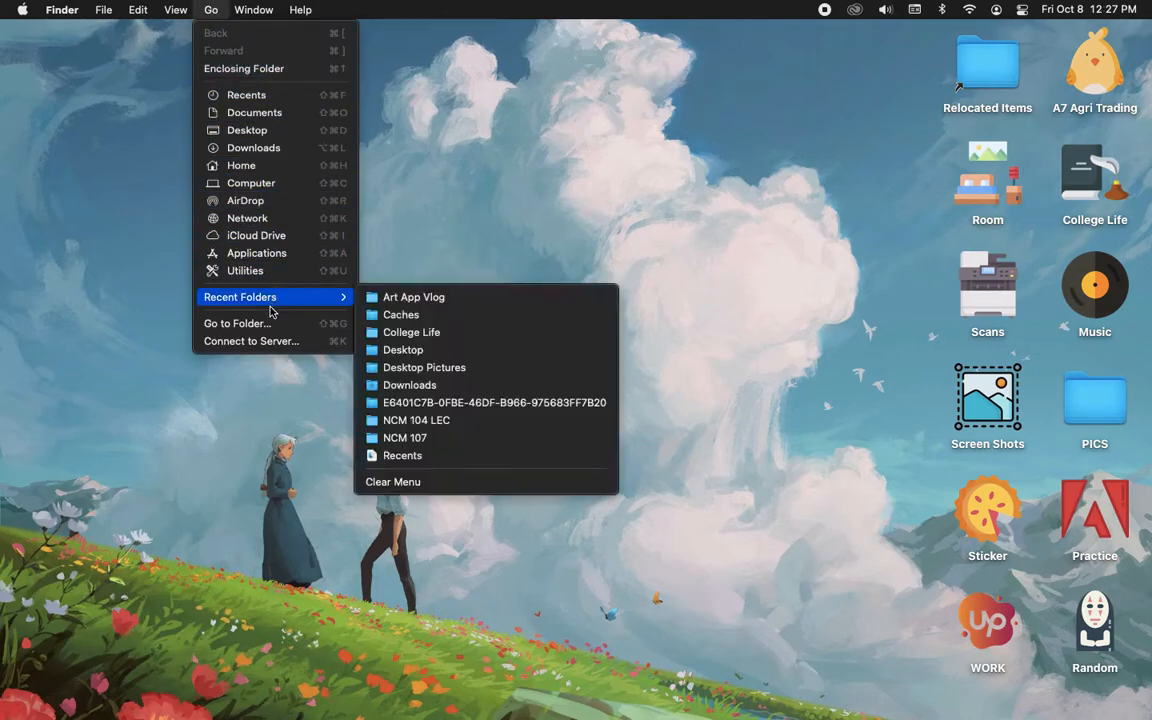
pyautogui.click(400, 314)
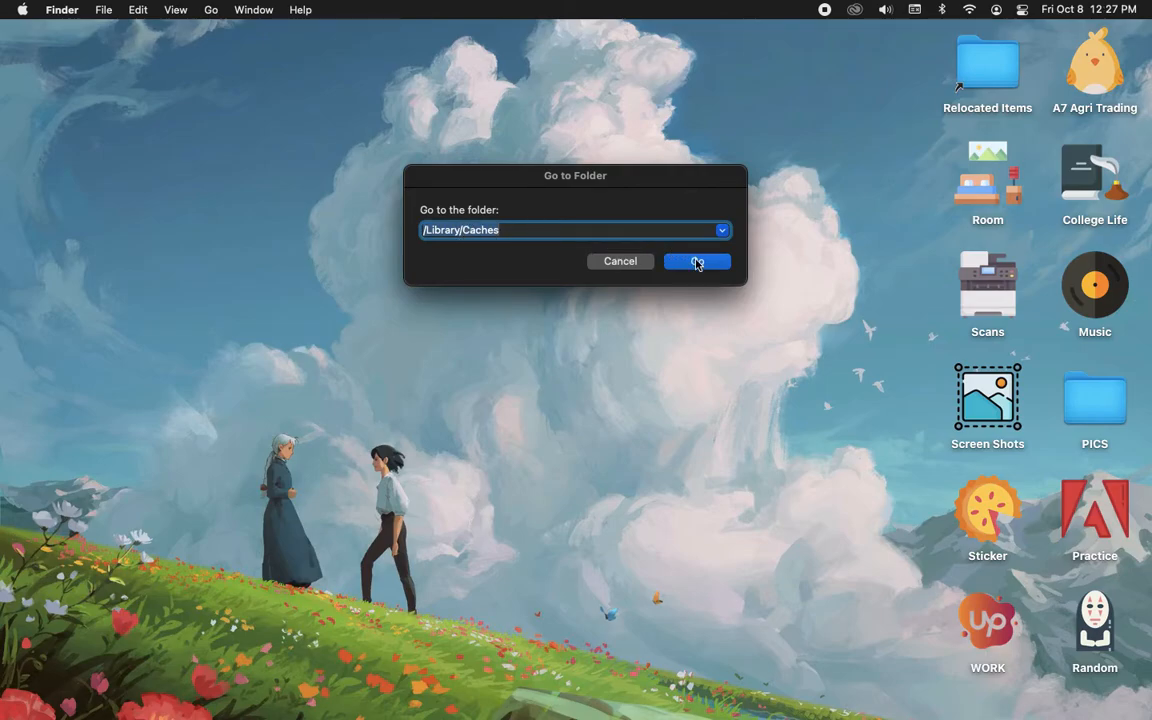
# Go to Caches > Desktop Pictures and create a new folder named 'Desktop' there
pyautogui.click(696, 260)
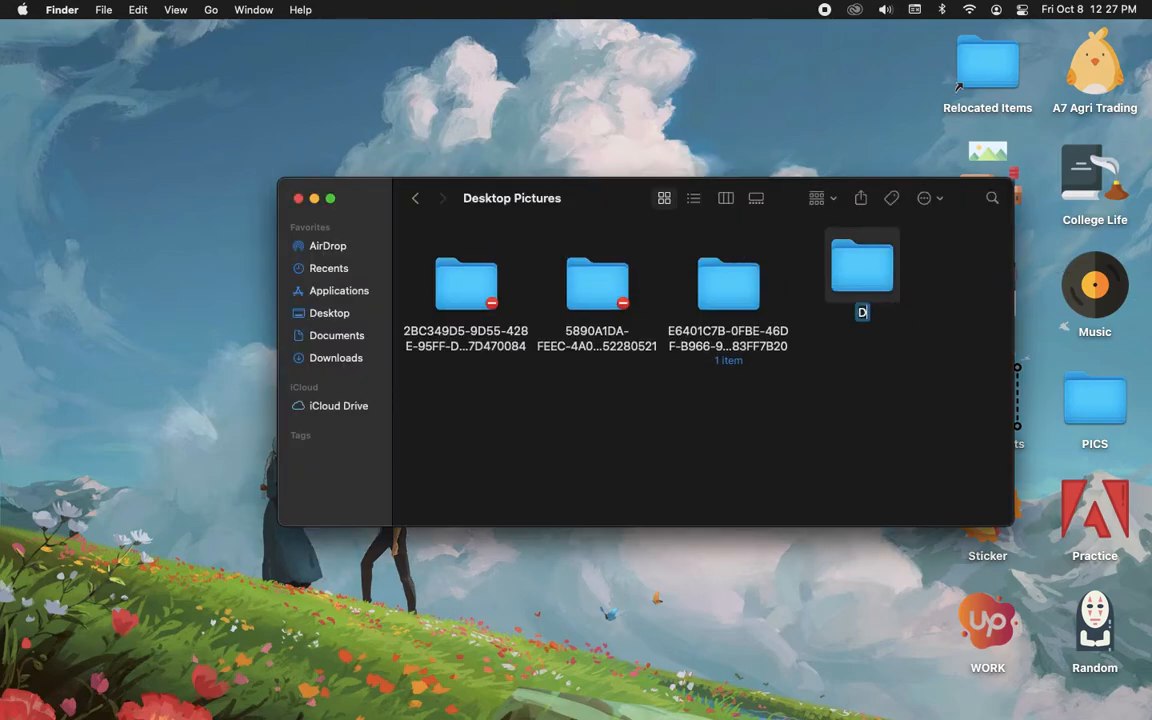
pyautogui.write('Desktop')
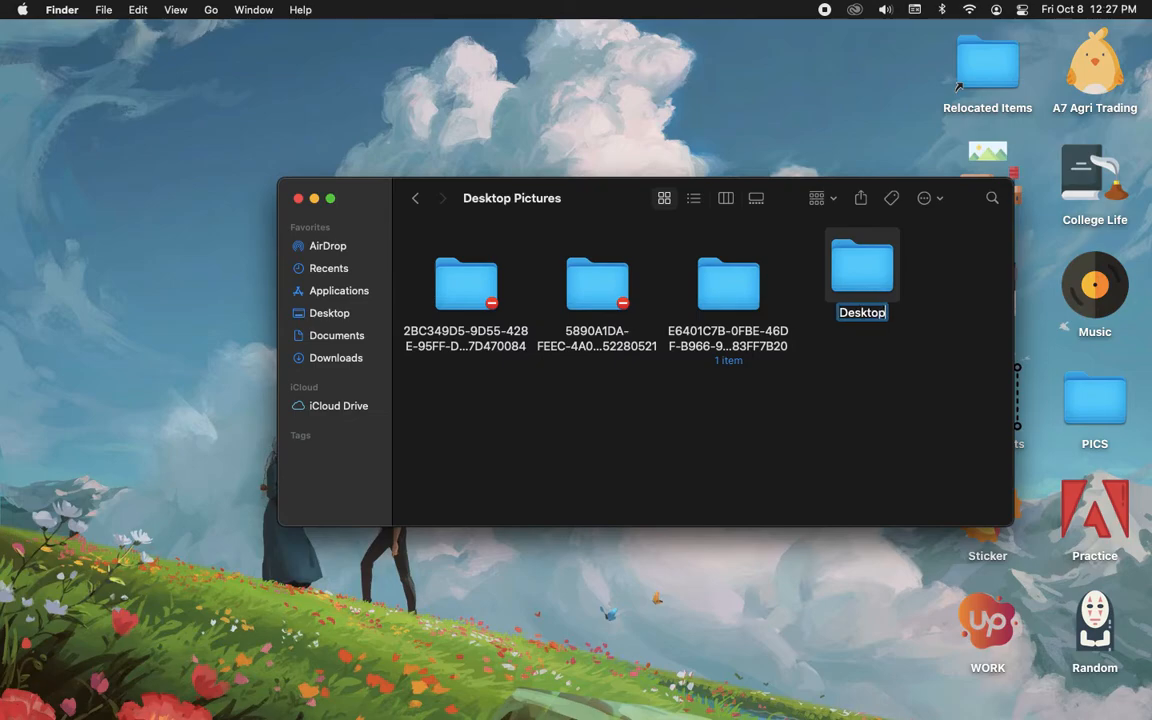
pyautogui.click(862, 268)
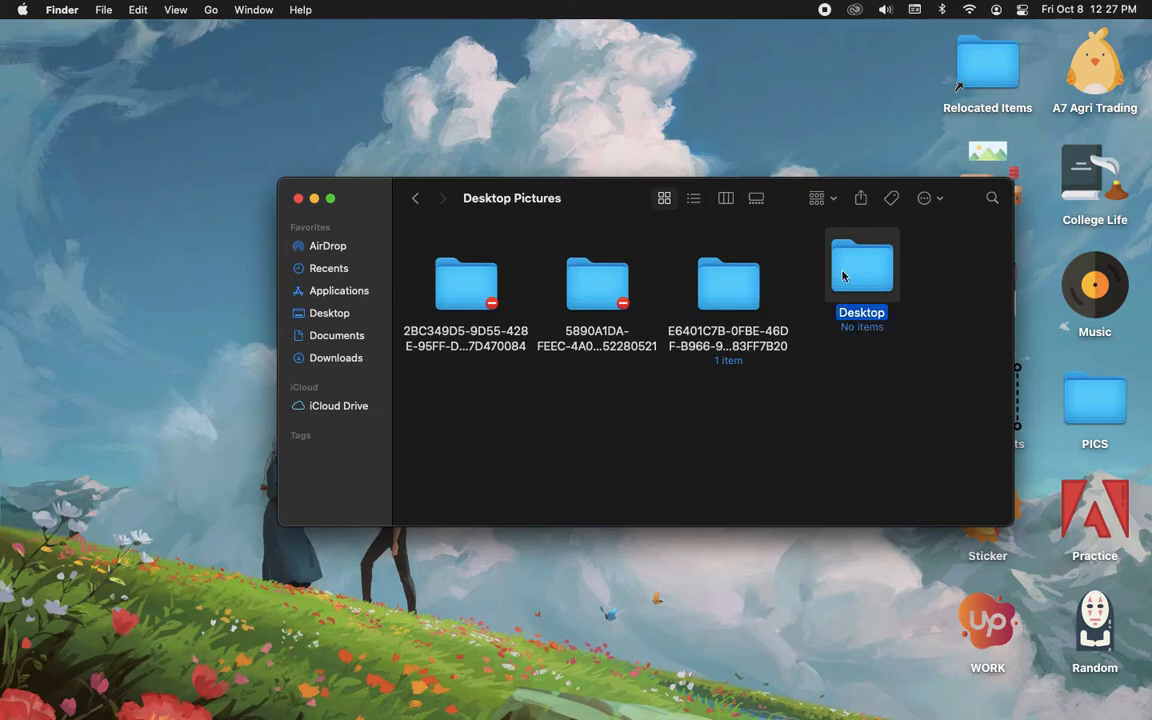
pyautogui.rightClick(860, 264)
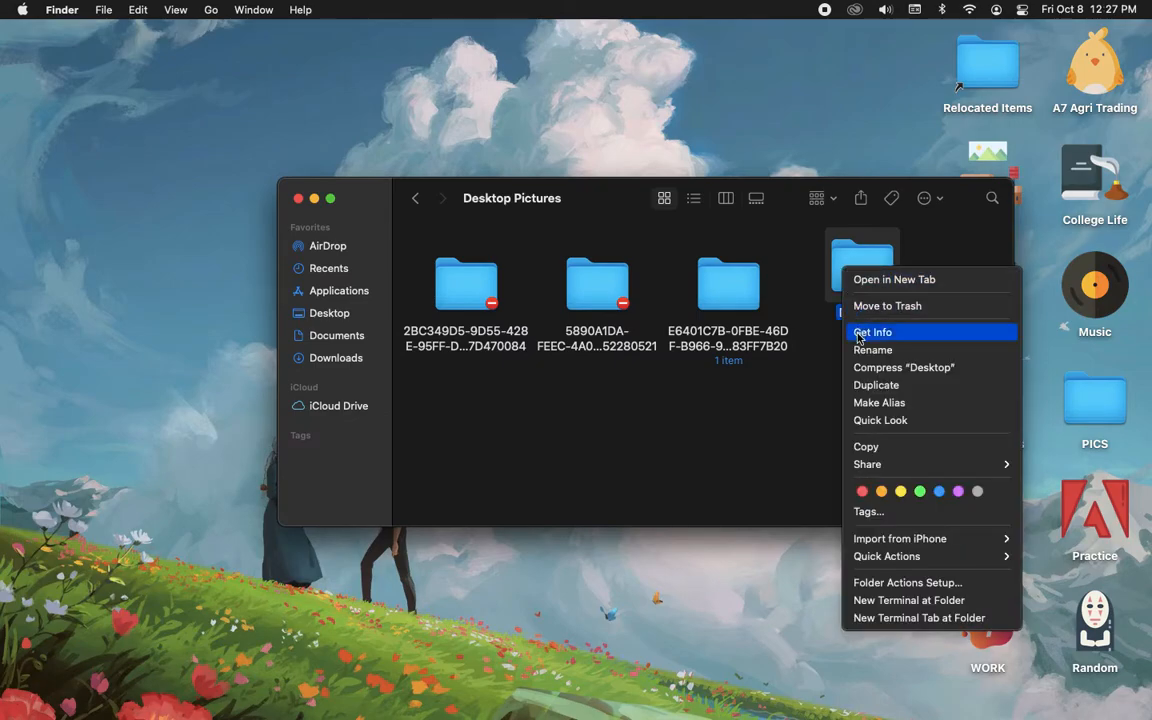
# In the Desktop folder's Get Info, grant admin Read & Write privileges and close the info window
pyautogui.click(872, 332)
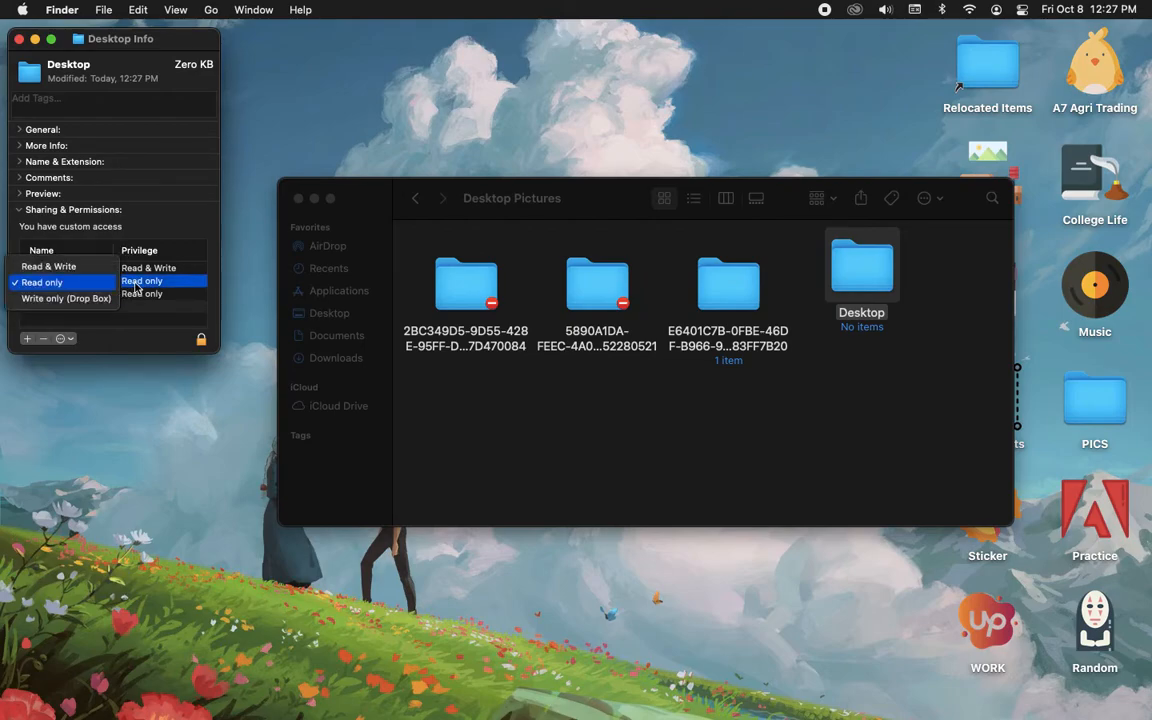
pyautogui.click(140, 292)
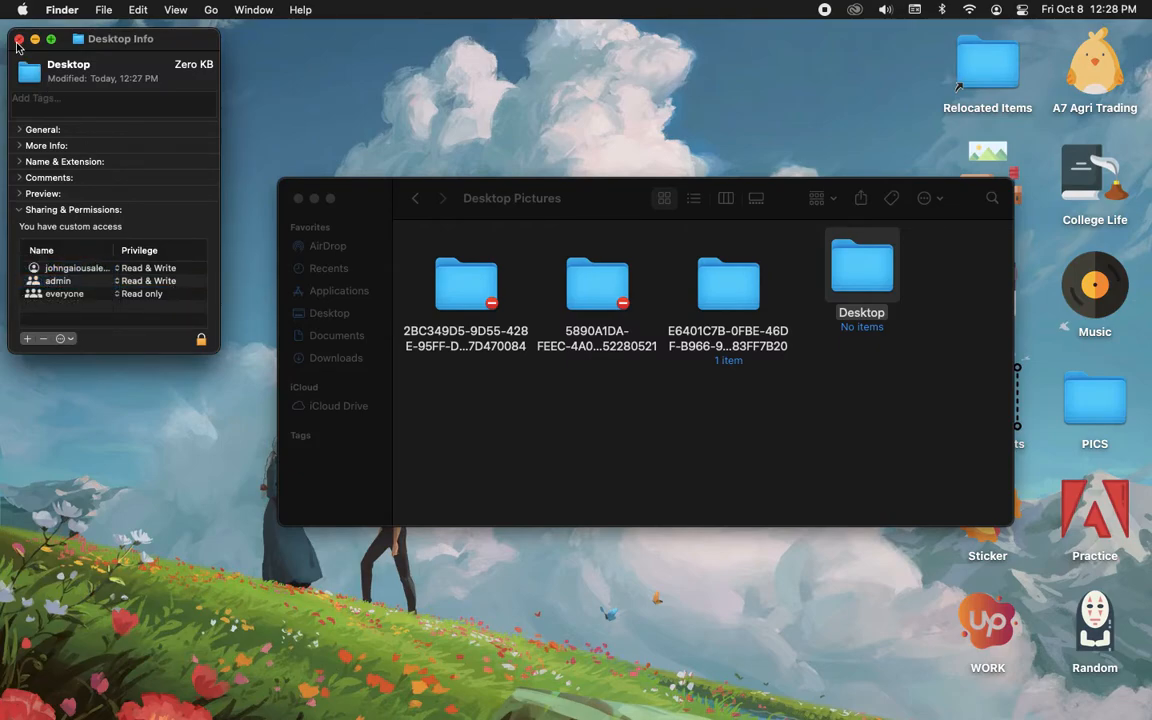
pyautogui.click(18, 40)
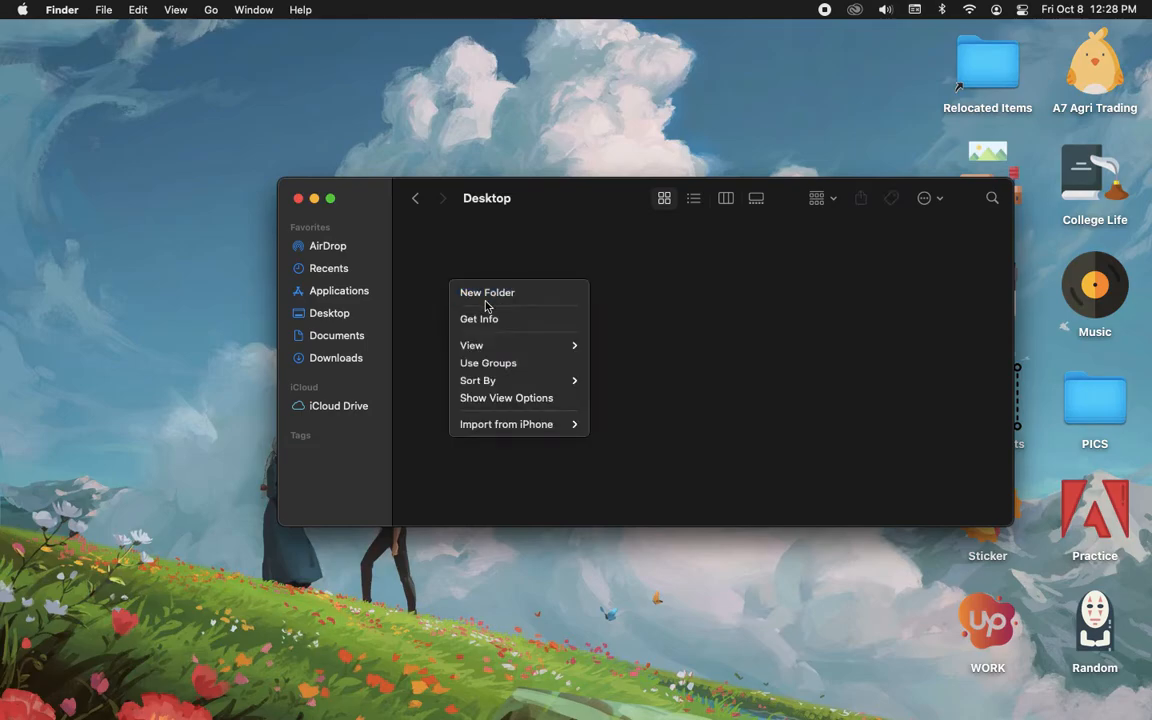
# Inside Desktop, create a subfolder named E6401C7B-0FBE-46DF-B966-975683FF7B20
pyautogui.click(488, 292)
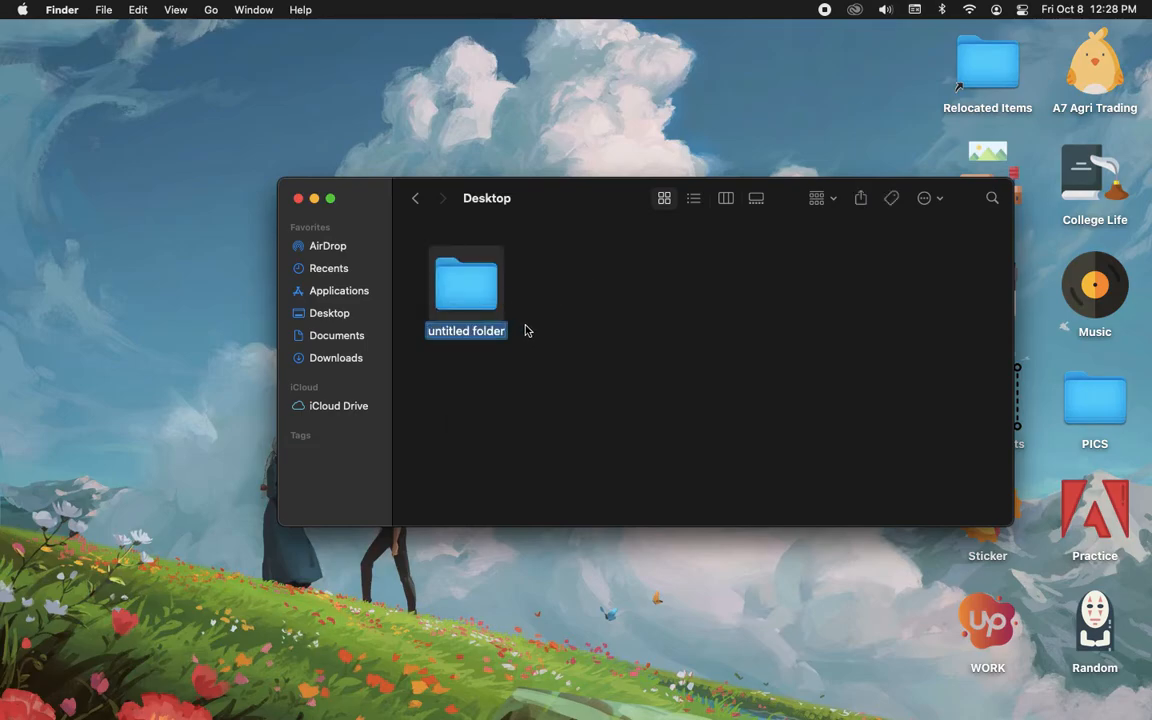
pyautogui.click(466, 284)
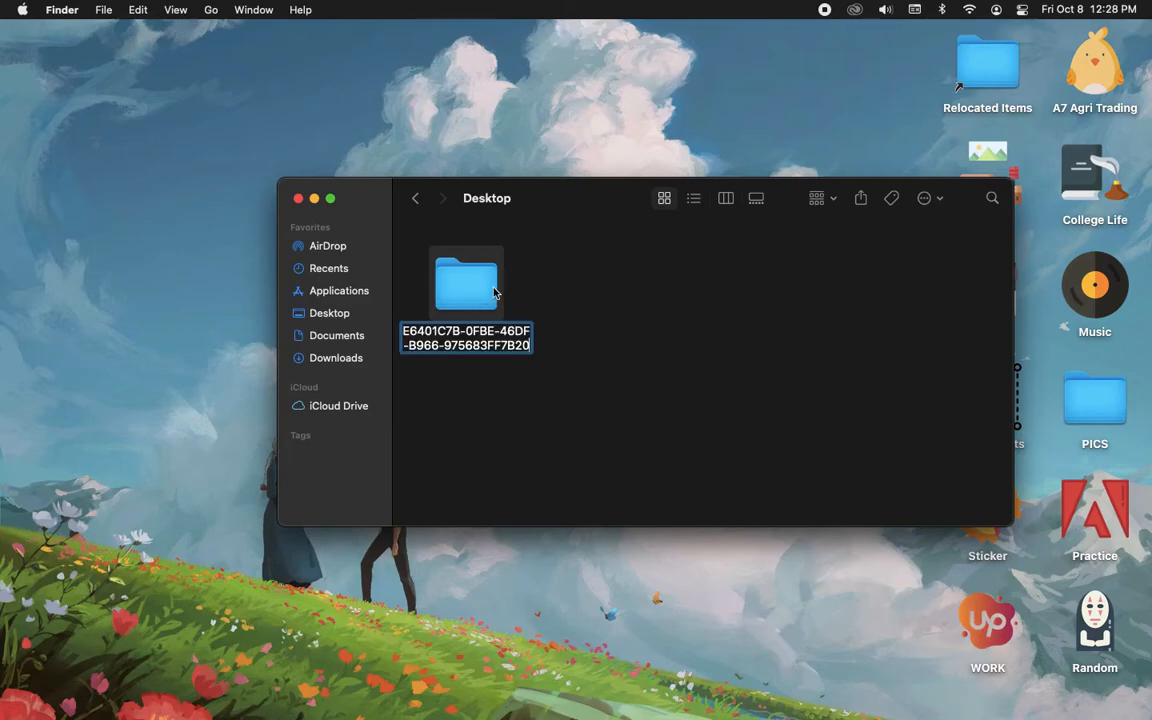
pyautogui.press('Return')
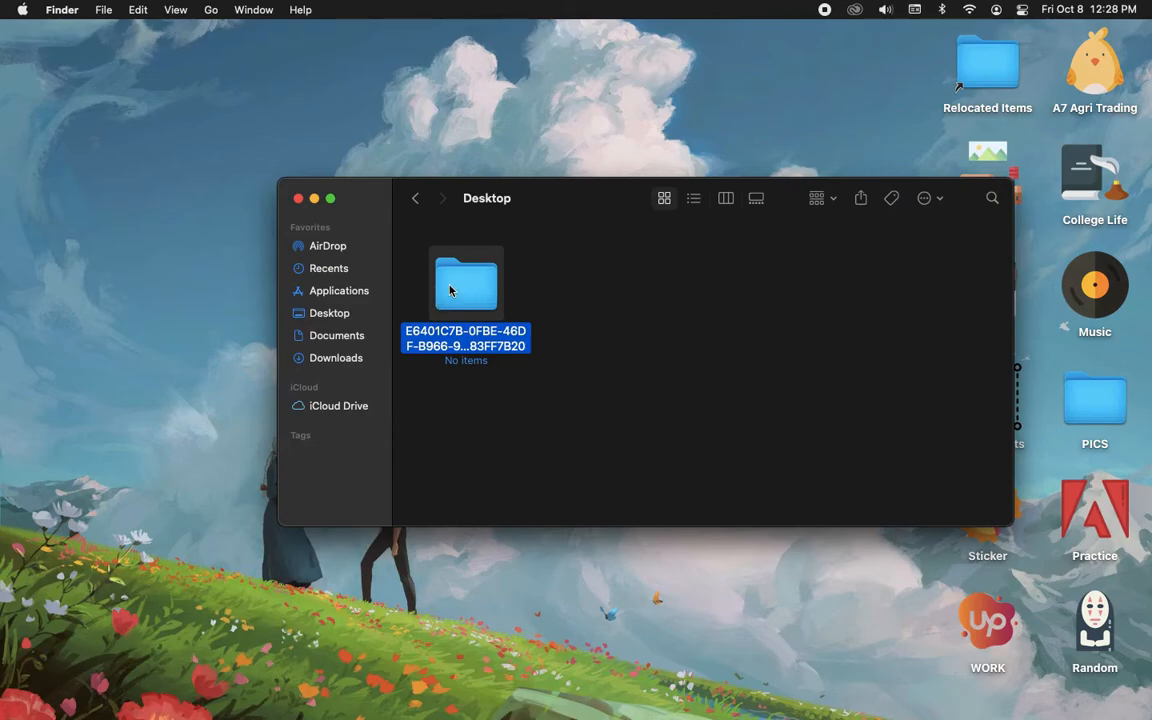
pyautogui.rightClick(464, 284)
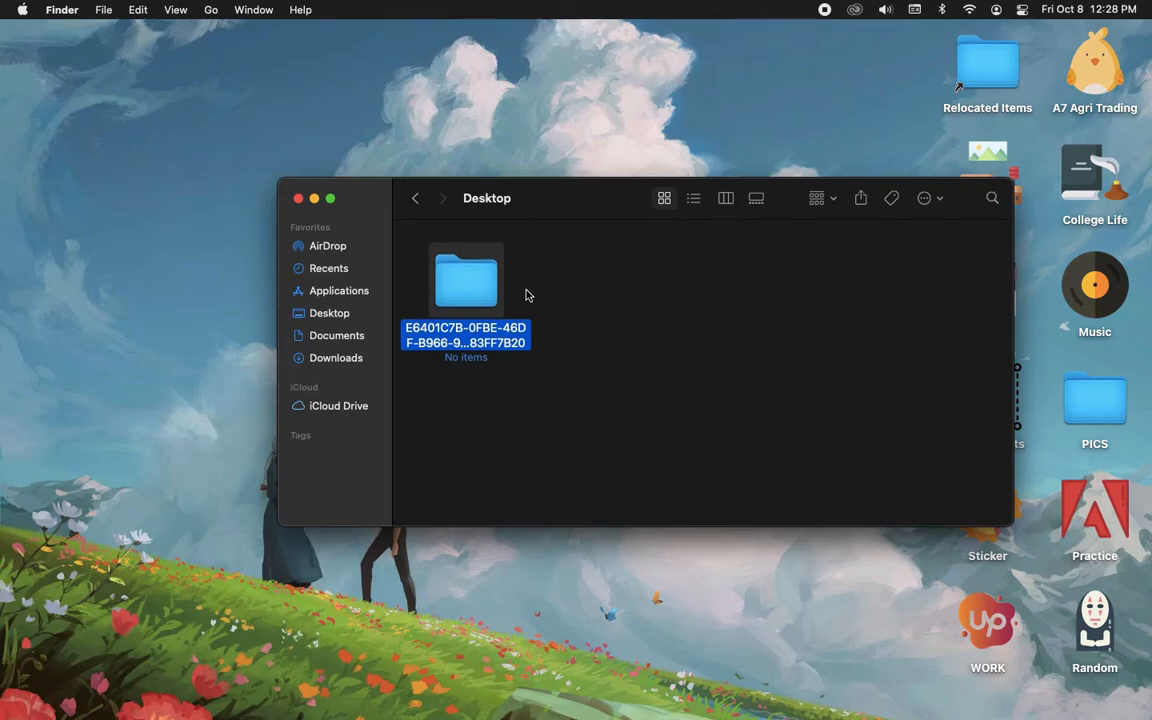
# View the empty UUID-named folder and close the Finder window
pyautogui.doubleClick(466, 282)
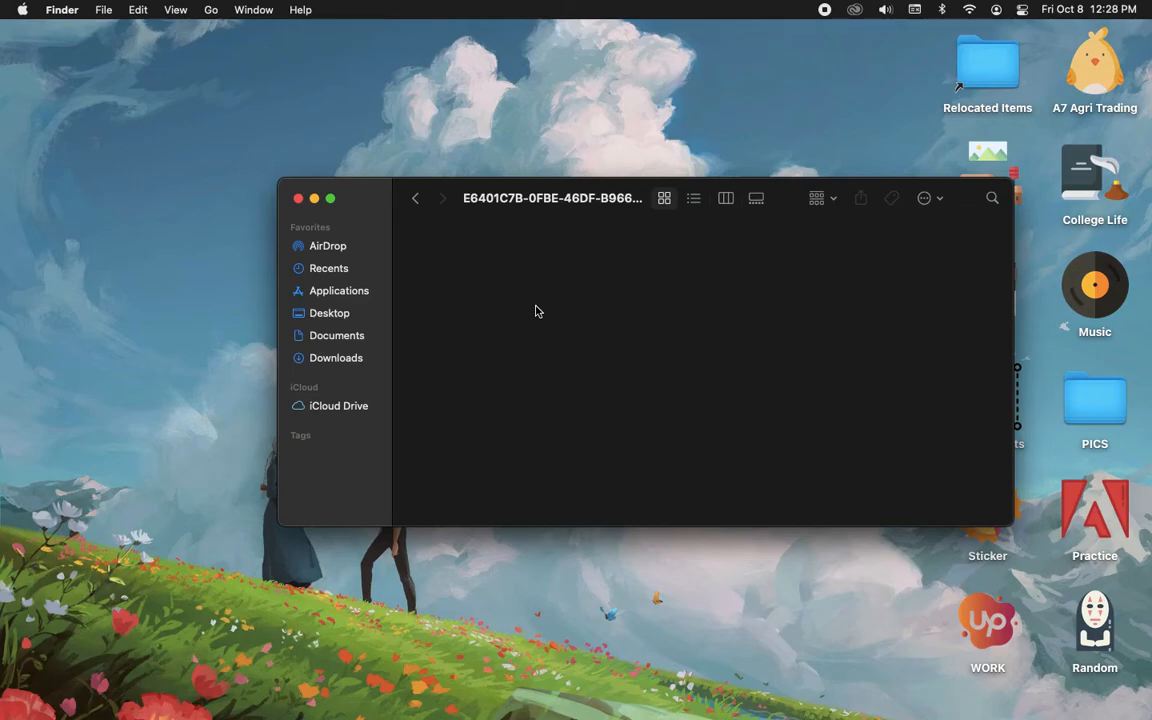
pyautogui.moveTo(410, 196)
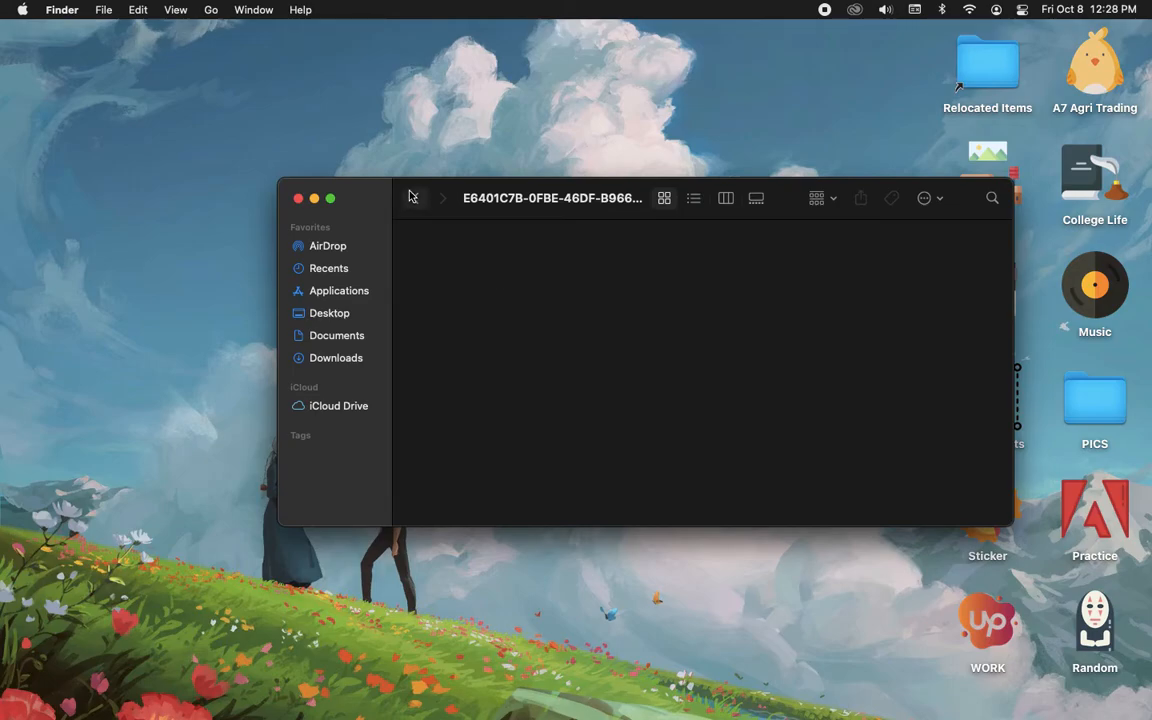
pyautogui.click(296, 198)
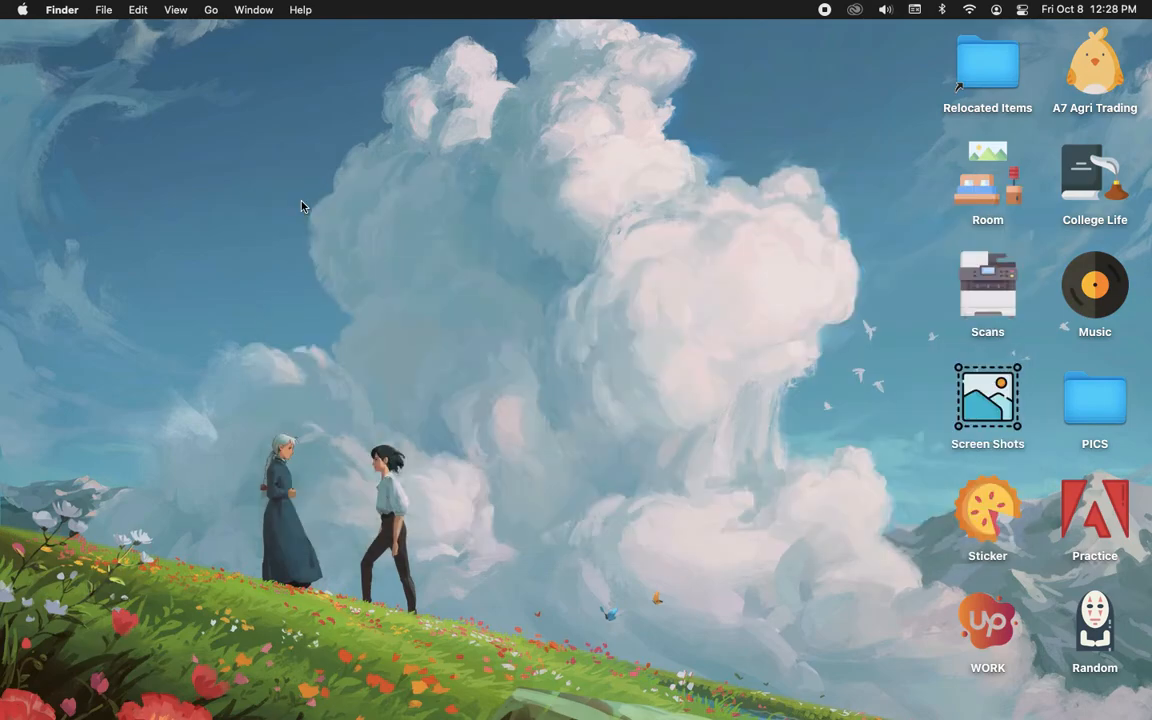
pyautogui.moveTo(300, 242)
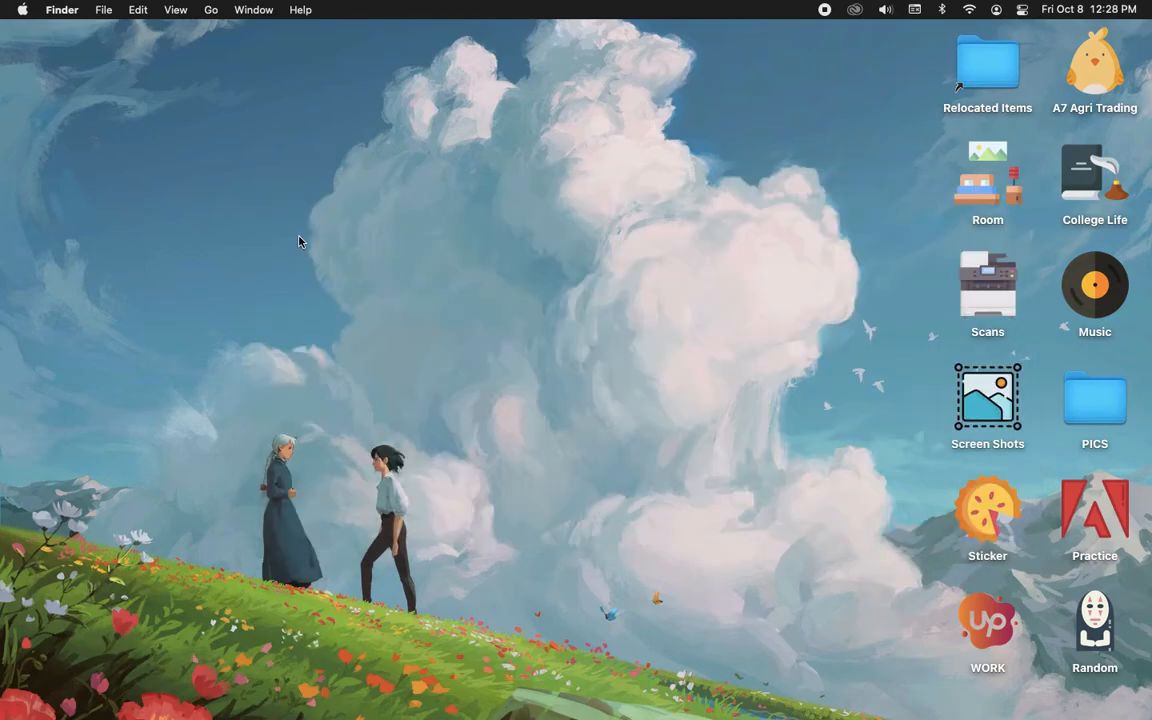